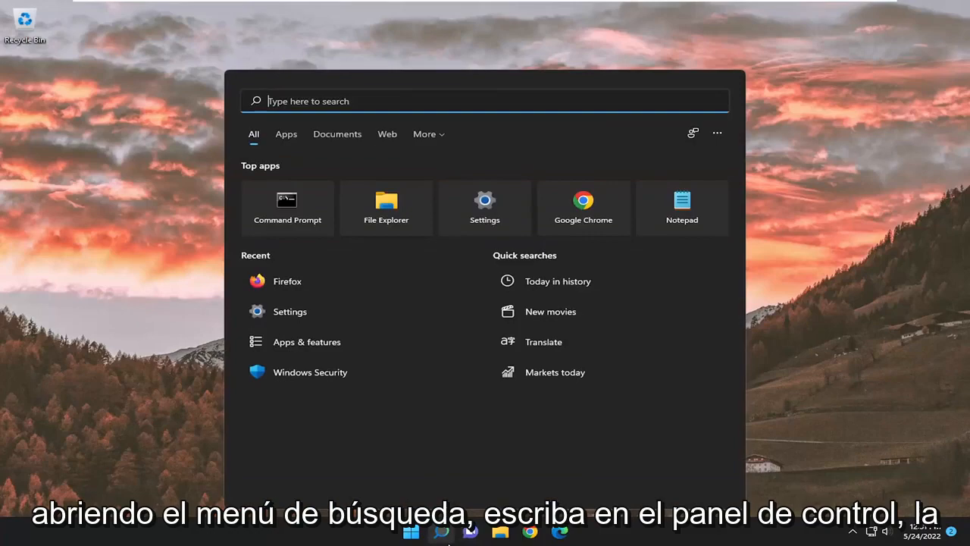
Find Control Panel through Start search and open it in Large icons view.
{"action": "type", "text": "control panel"}
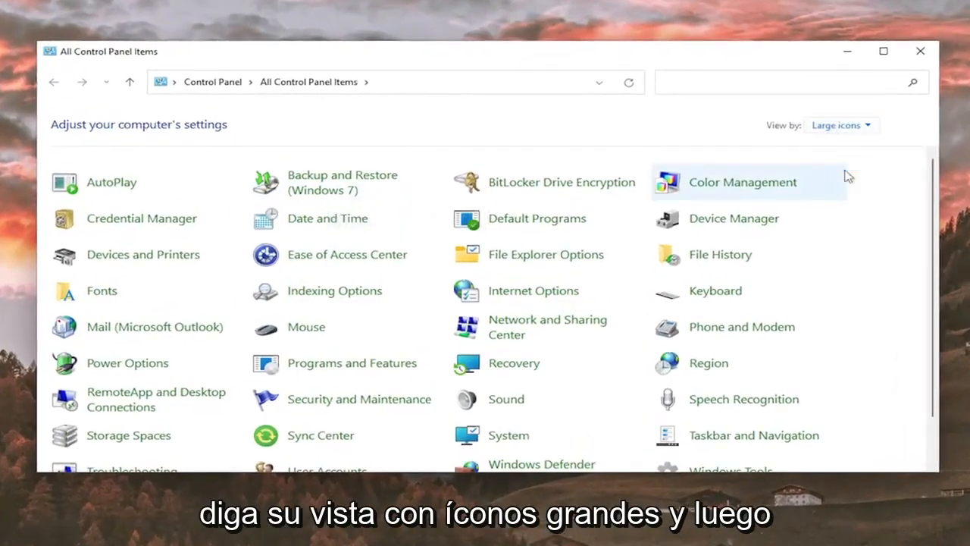
{"action": "mouse_move", "coordinate": [352, 364]}
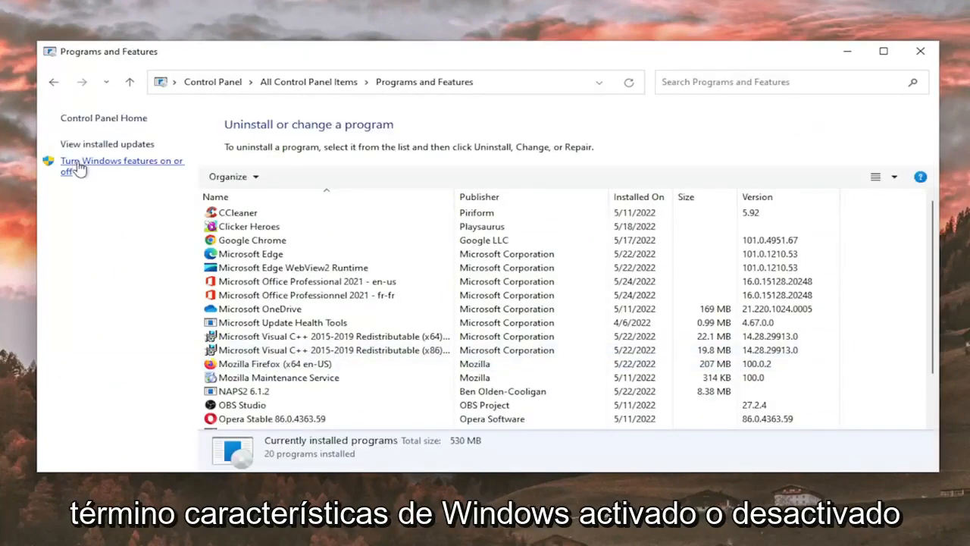
Uncheck the .NET Framework boxes in Windows Features and apply the change.
{"action": "left_click", "coordinate": [121, 166]}
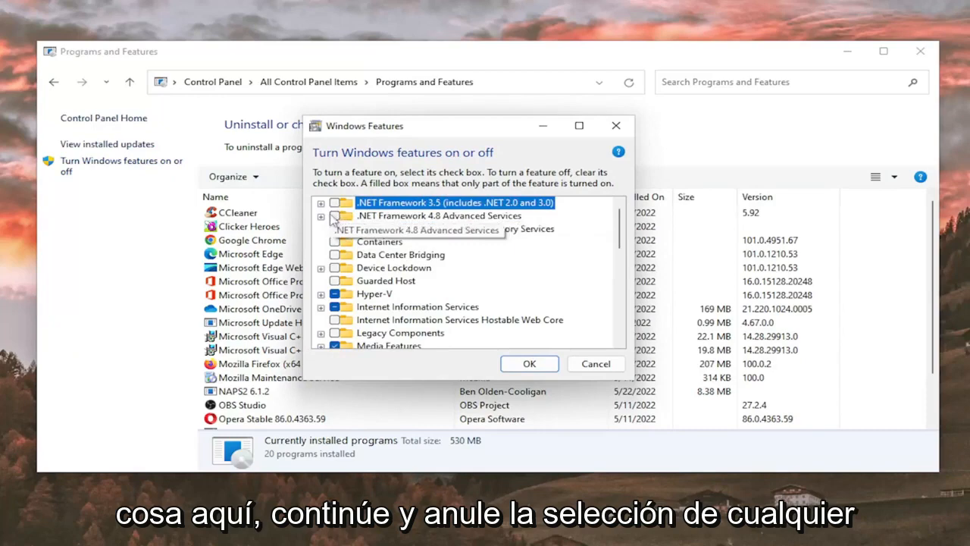
{"action": "left_click", "coordinate": [530, 364]}
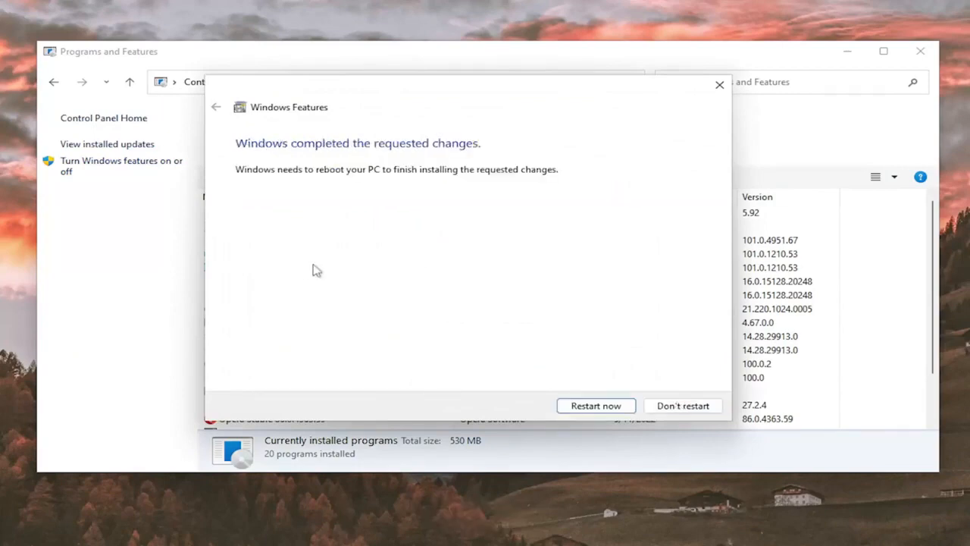
{"action": "left_click", "coordinate": [596, 406]}
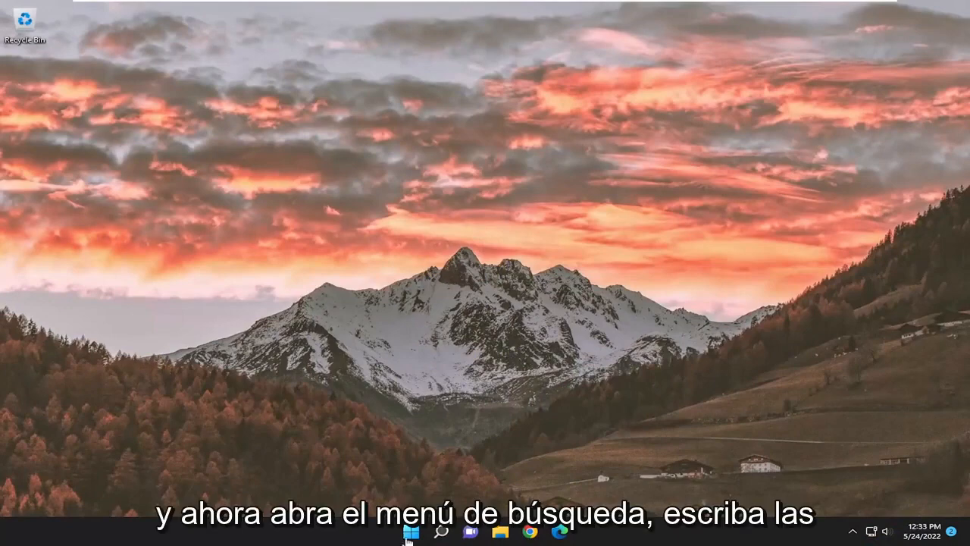
Reopen Windows Features via search, re-check .NET Framework 3.5 and 4.8, and apply.
{"action": "left_click", "coordinate": [439, 531]}
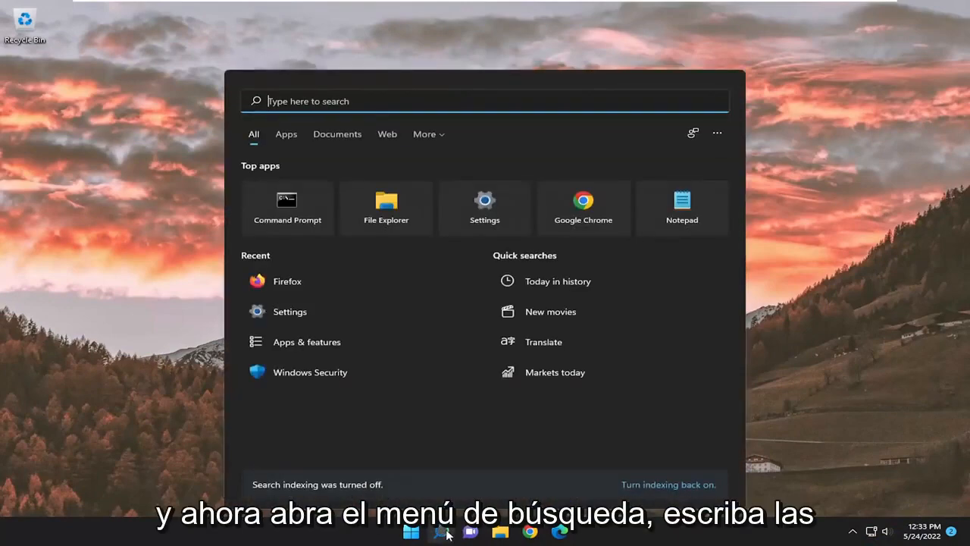
{"action": "type", "text": "windows feat"}
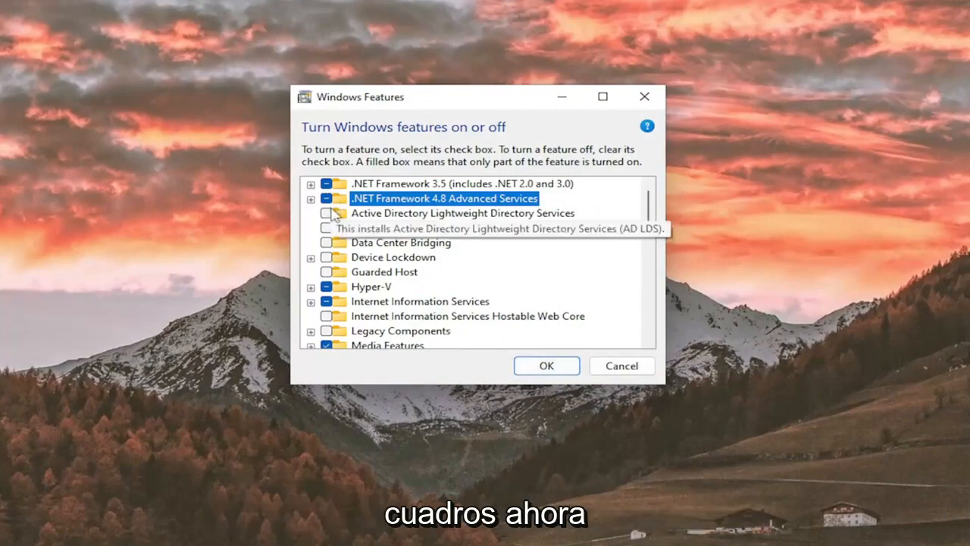
{"action": "left_click", "coordinate": [546, 365]}
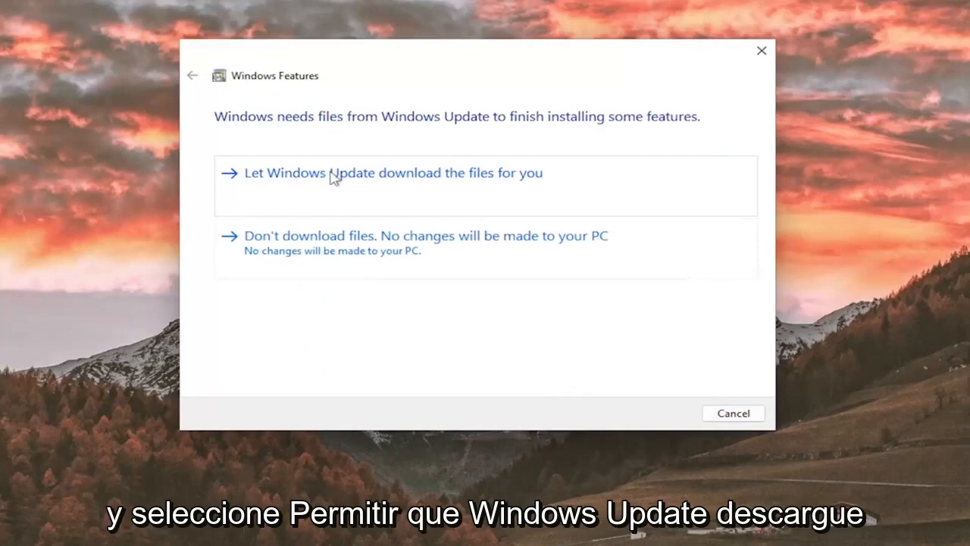
{"action": "mouse_move", "coordinate": [454, 185]}
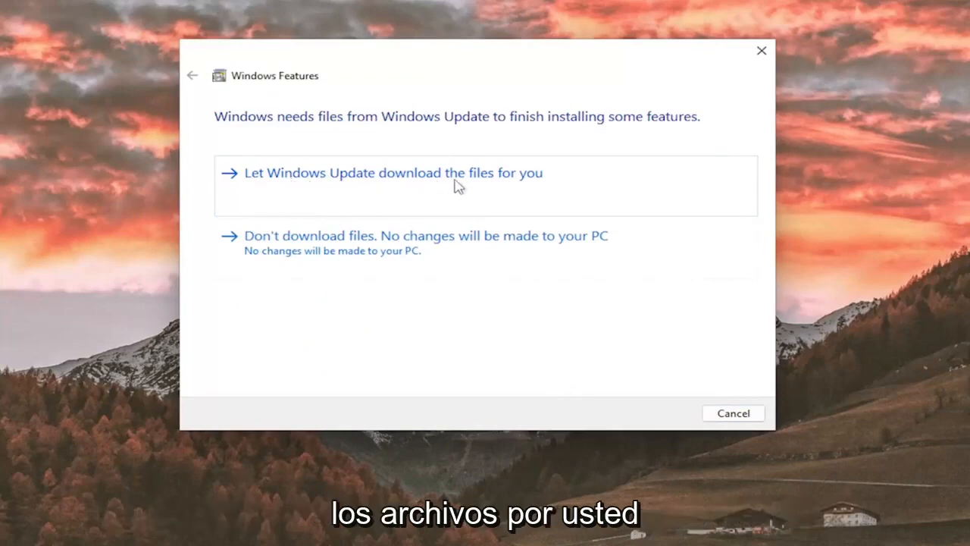
Let Windows Update download the .NET files, then close the completed-changes notice.
{"action": "left_click", "coordinate": [391, 173]}
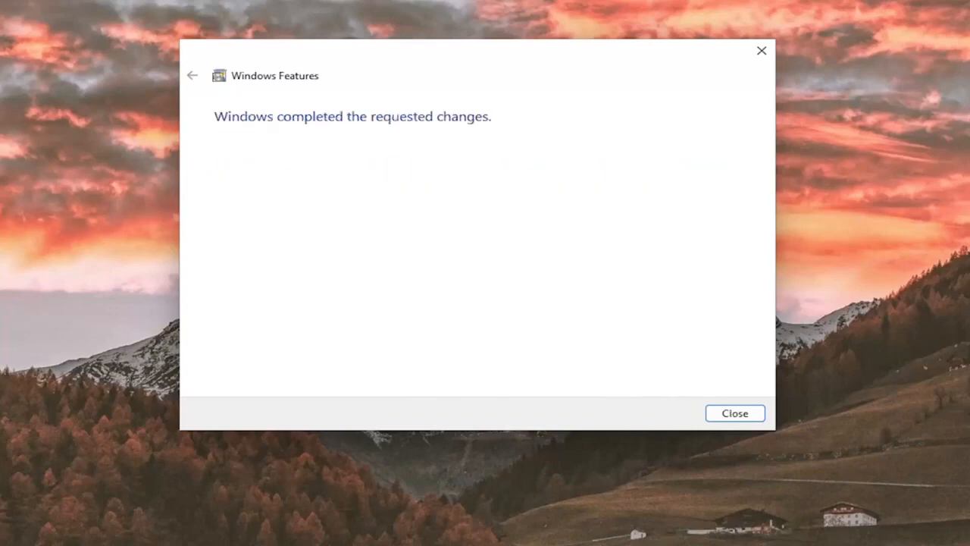
{"action": "mouse_move", "coordinate": [535, 230]}
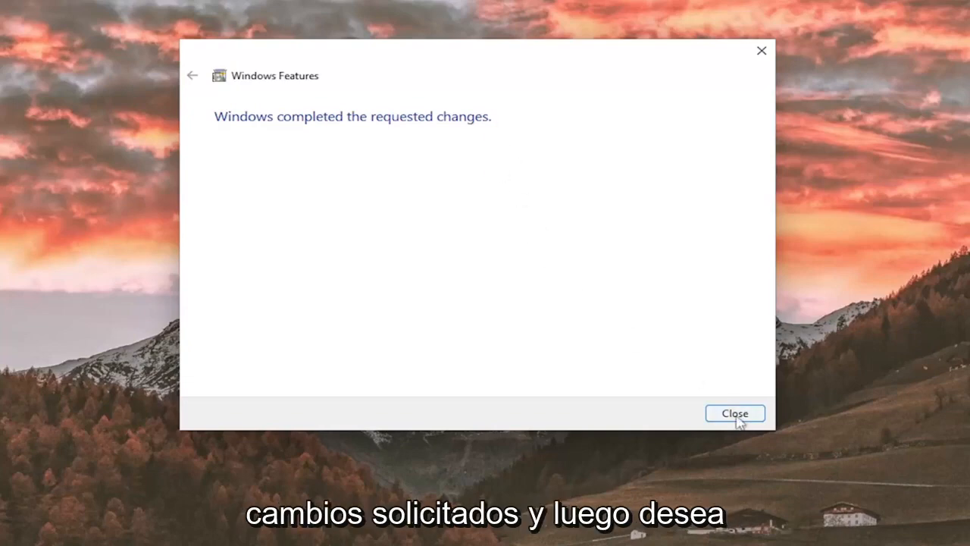
{"action": "left_click", "coordinate": [734, 413]}
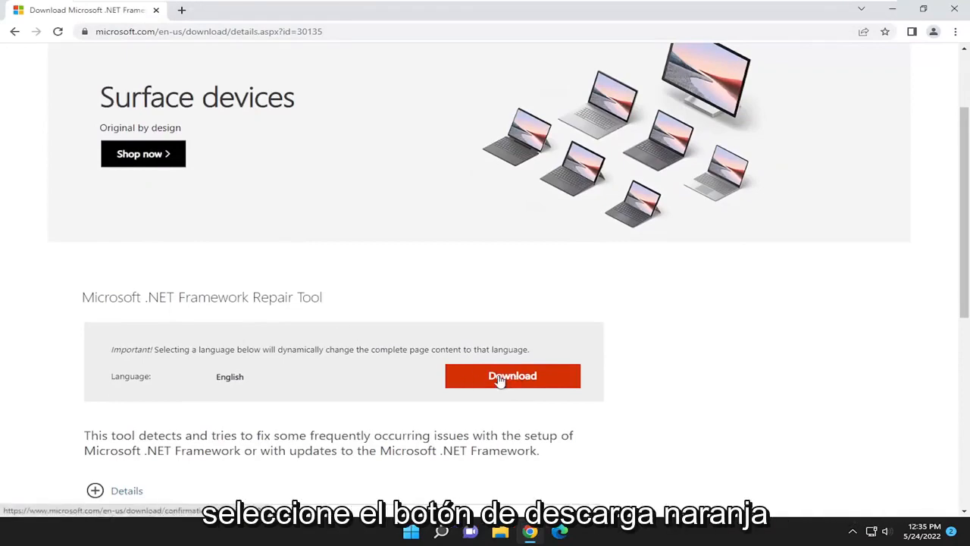
Download the .NET Framework Repair Tool from the Microsoft page and run it.
{"action": "left_click", "coordinate": [512, 376]}
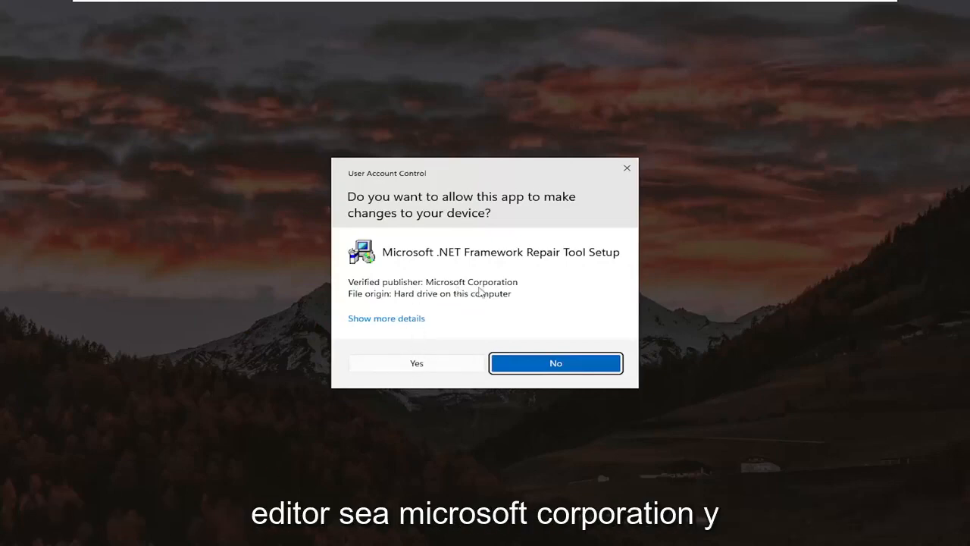
Allow the Repair Tool to run, accept its license terms, and continue through to changes complete.
{"action": "left_click", "coordinate": [415, 363]}
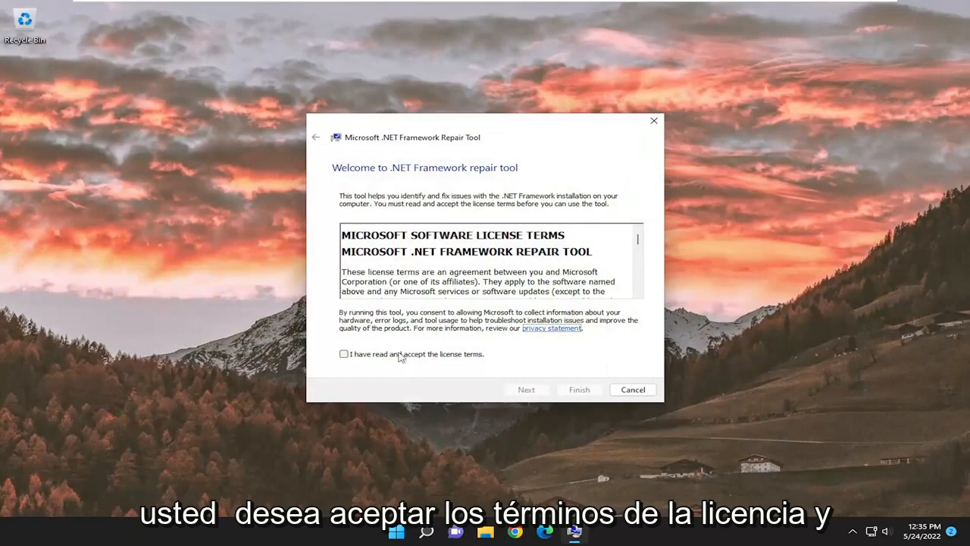
{"action": "left_click", "coordinate": [526, 388]}
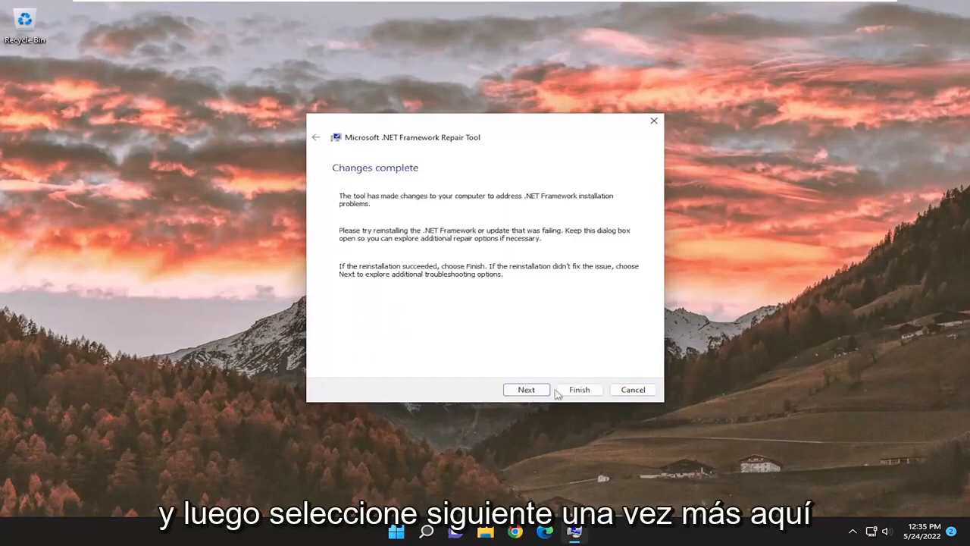
{"action": "left_click", "coordinate": [526, 388]}
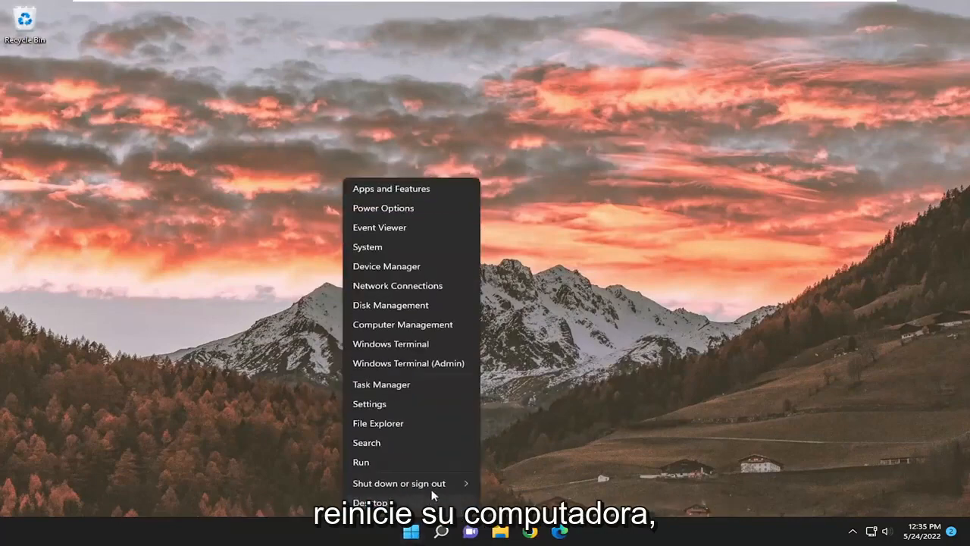
Restart the PC from the Start button's power-user menu.
{"action": "left_click", "coordinate": [398, 482]}
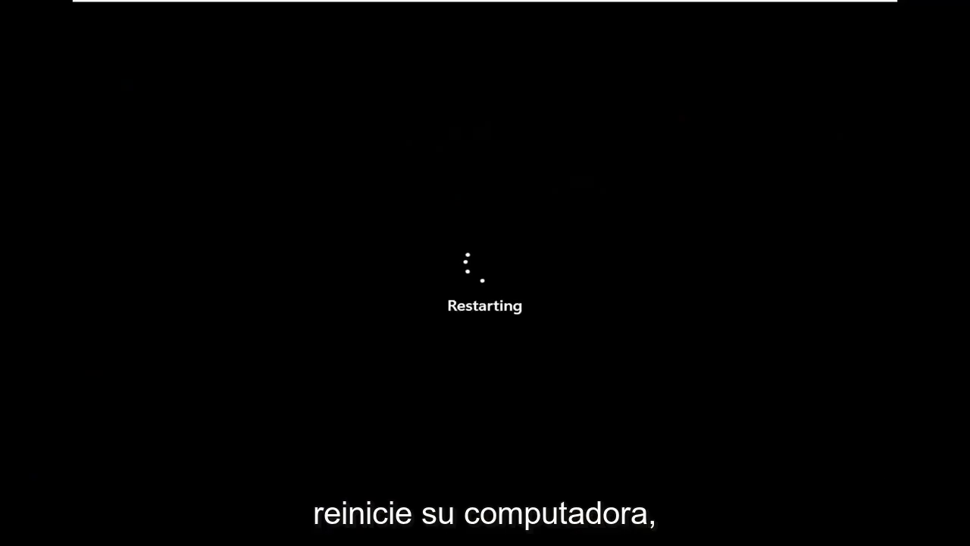